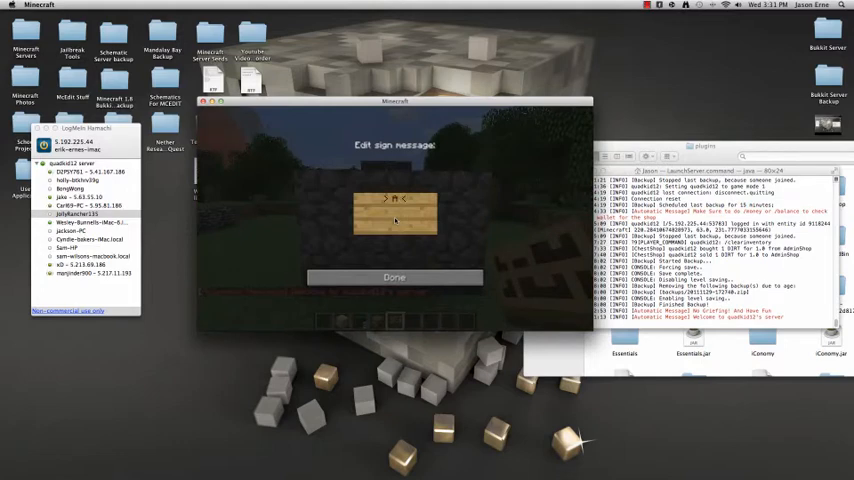
Write AdminShop on the sign's first line and begin the Dirt item line.
{"action": "type", "text": "AdminShop"}
{"action": "left_click", "coordinate": [396, 216]}
{"action": "type", "text": "B 1:S 1"}
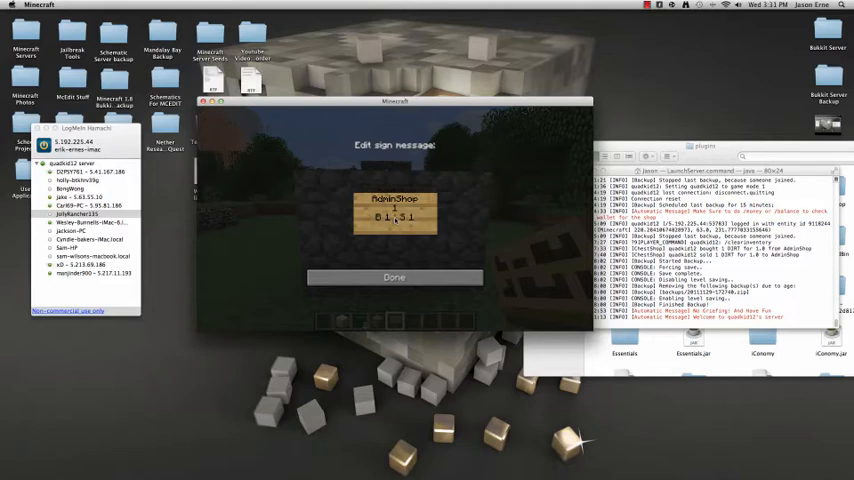
{"action": "type", "text": "Dis"}
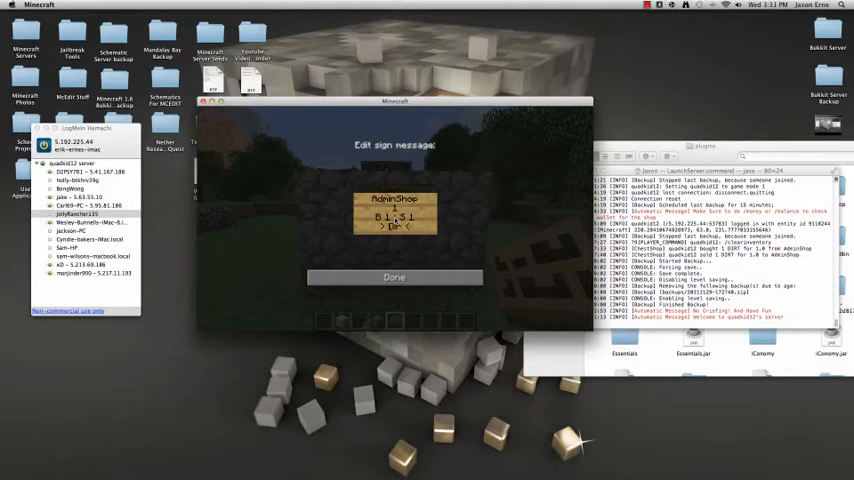
Save the sign, trade dirt through it, then check the balance with /bal.
{"action": "left_click", "coordinate": [394, 276]}
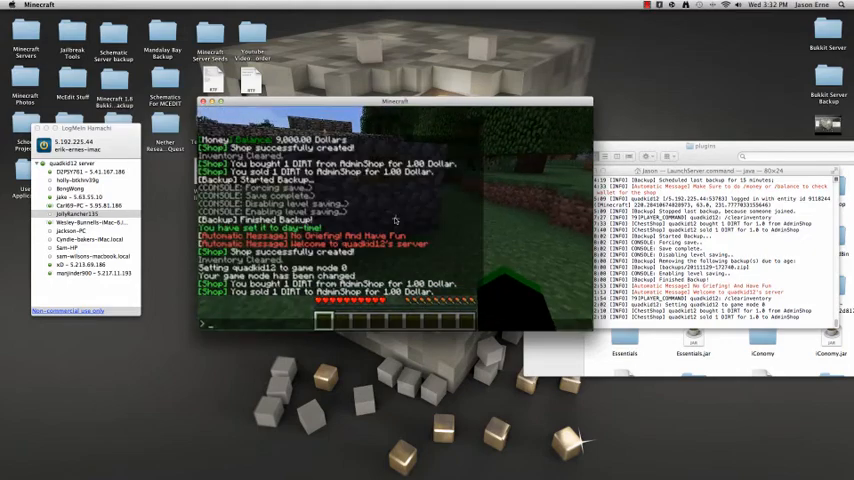
{"action": "type", "text": "/bal"}
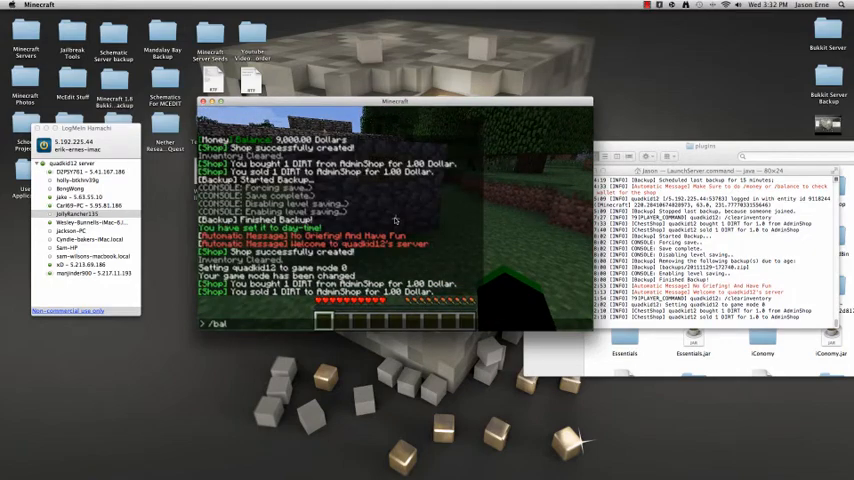
{"action": "key", "text": "enter"}
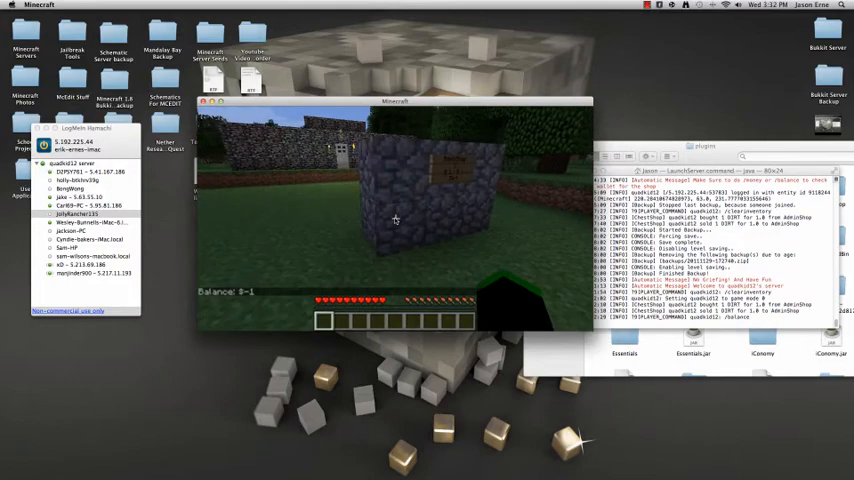